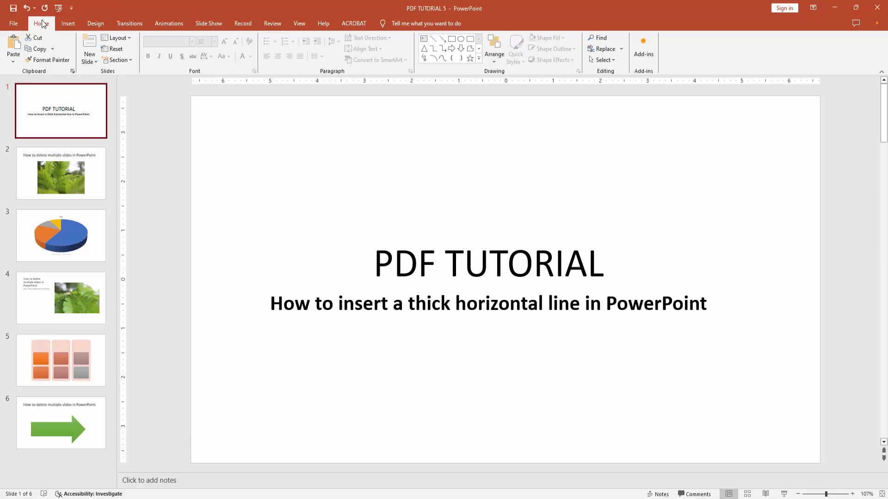
Insert a new Blank layout slide after the PDF TUTORIAL title slide
click(89, 48)
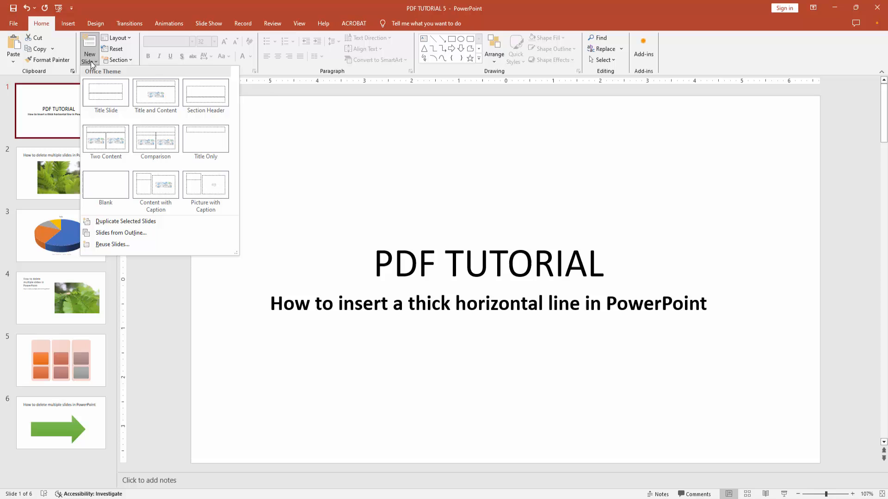
click(106, 184)
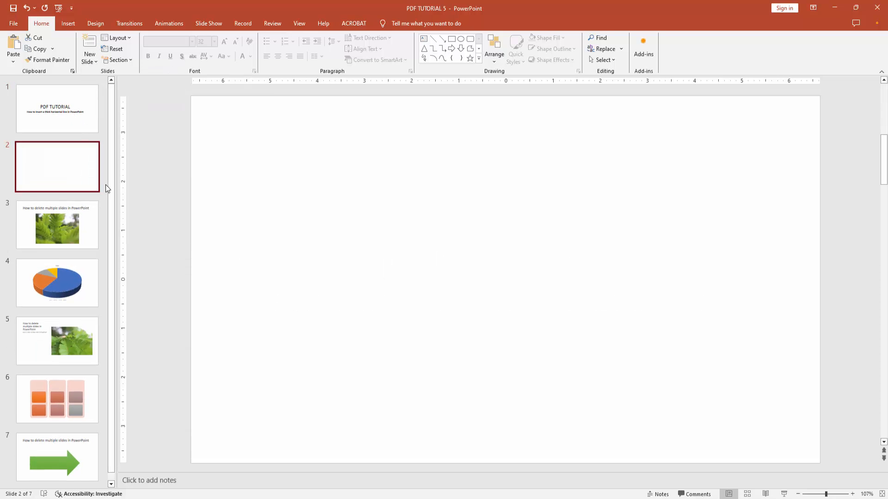
click(68, 24)
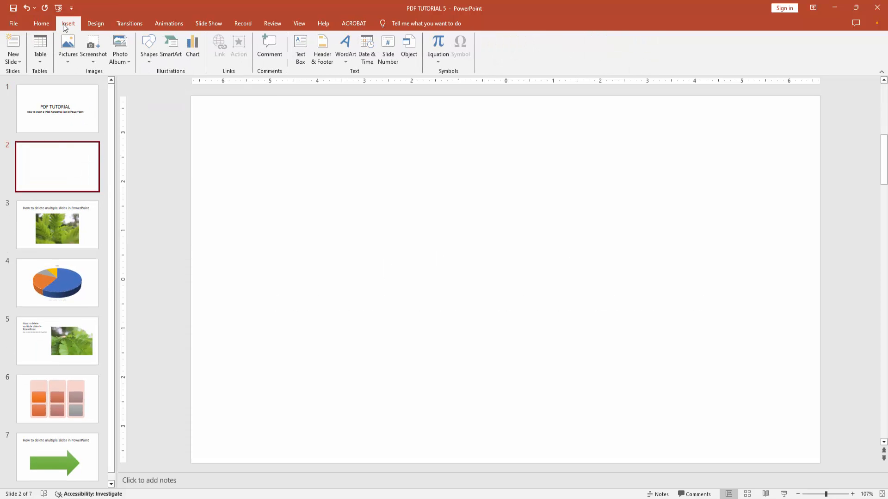
Draw a straight horizontal line about 4.12 inches long on the blank slide
click(150, 46)
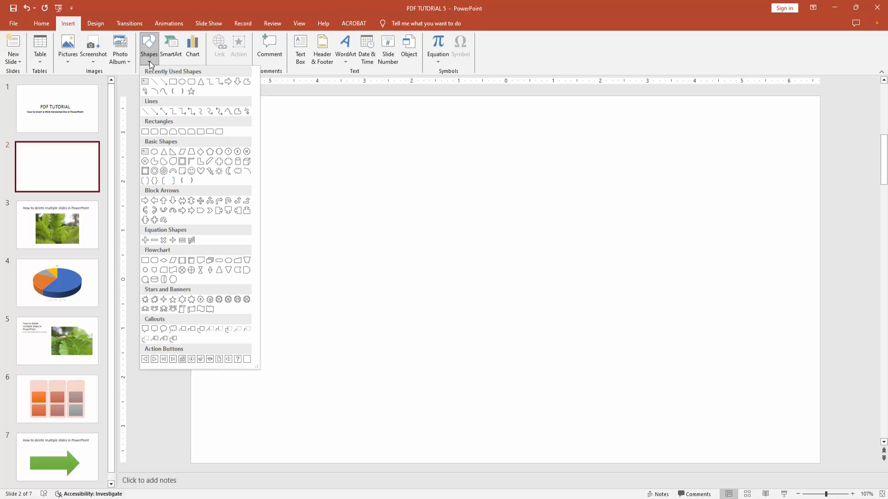
mouse_move(233, 195)
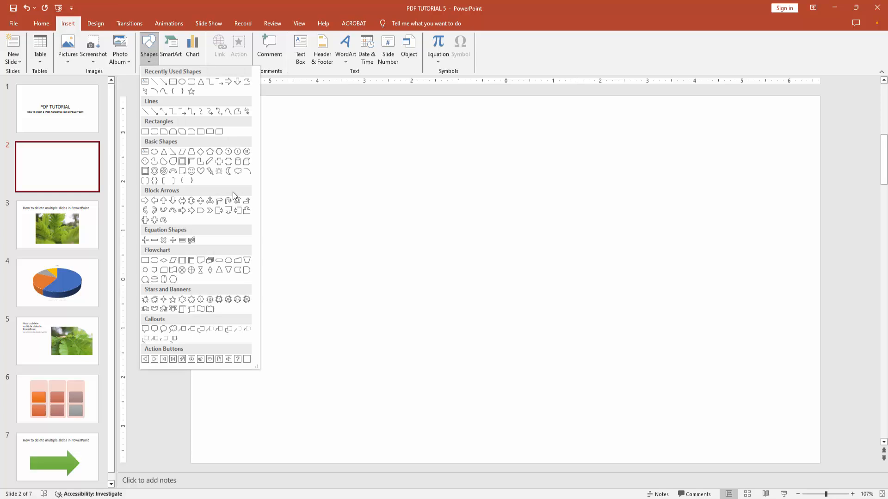
mouse_move(145, 114)
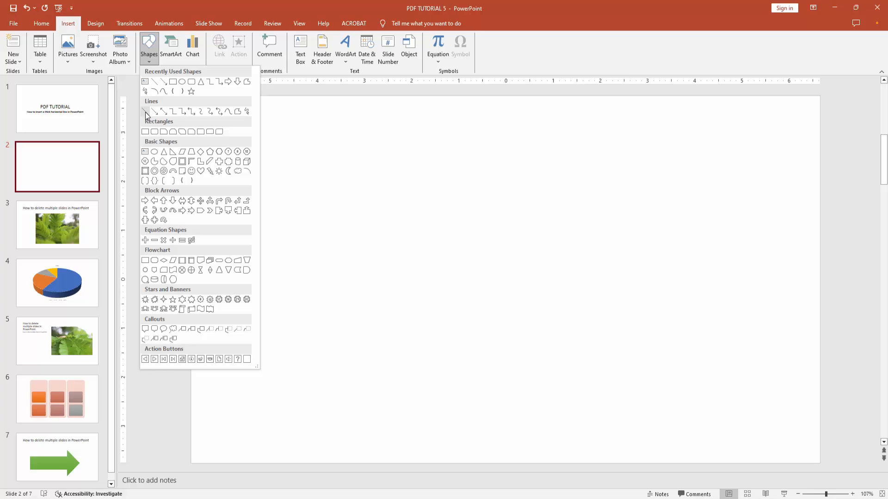
click(145, 112)
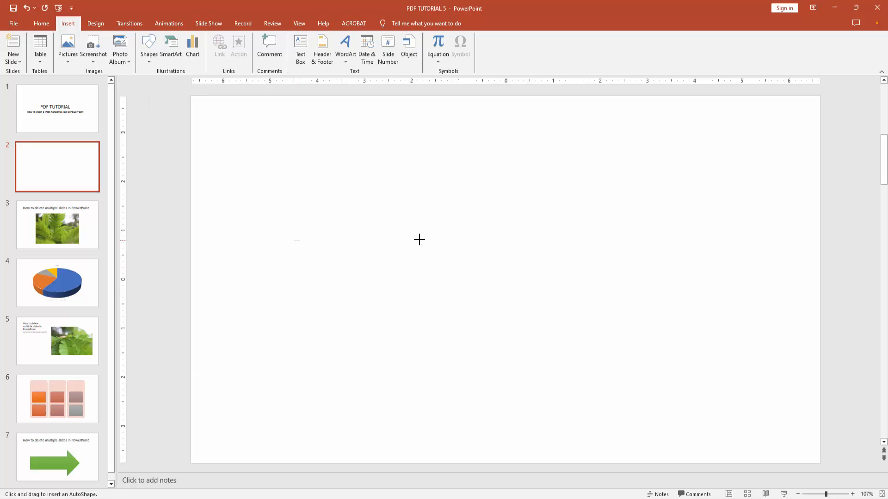
drag(293, 240, 487, 240)
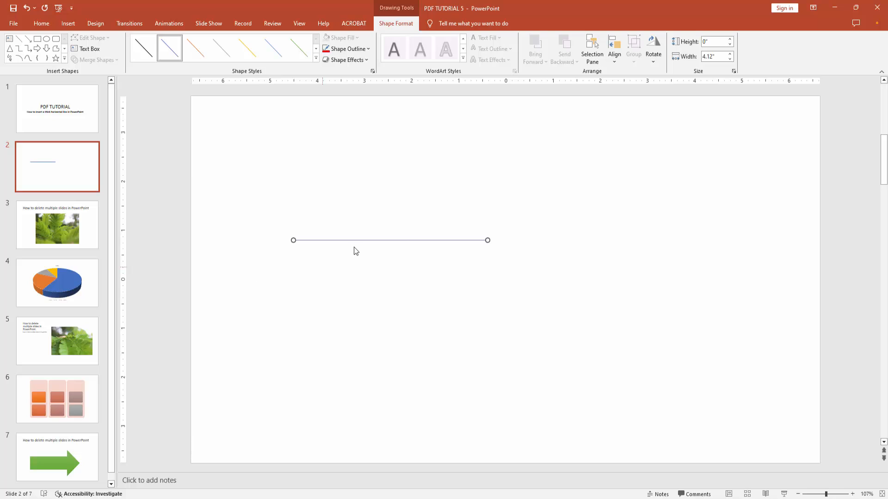
mouse_move(350, 241)
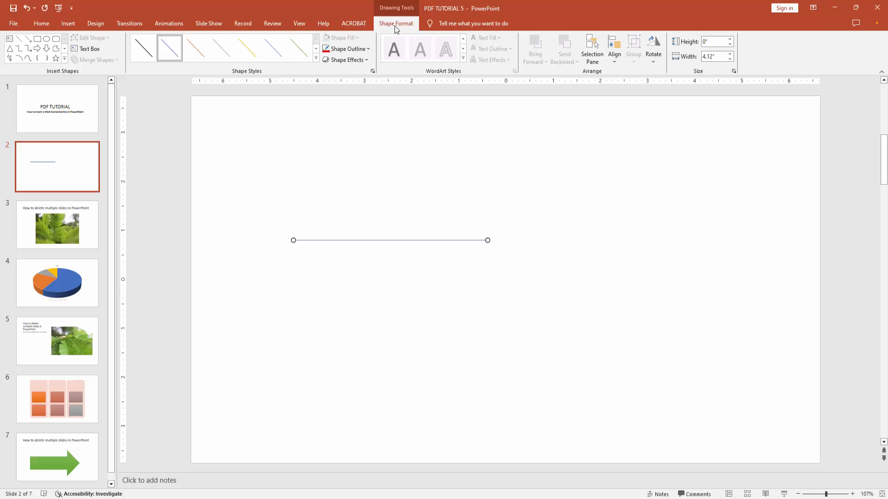
Set the line's outline weight to 4½ pt so it shows as a thick blue stroke
click(346, 49)
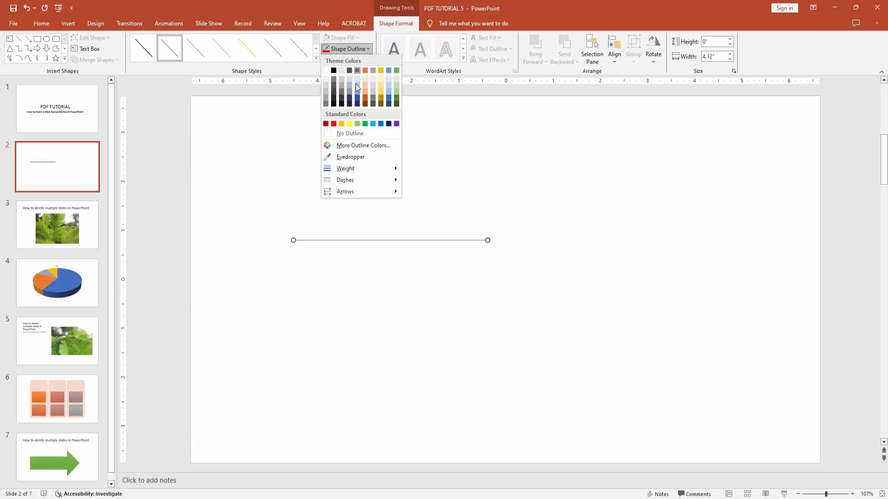
click(346, 168)
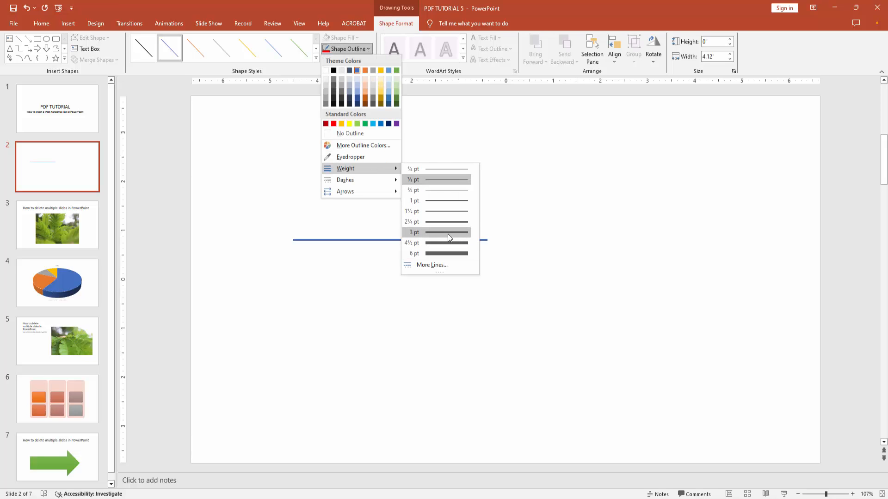
click(414, 232)
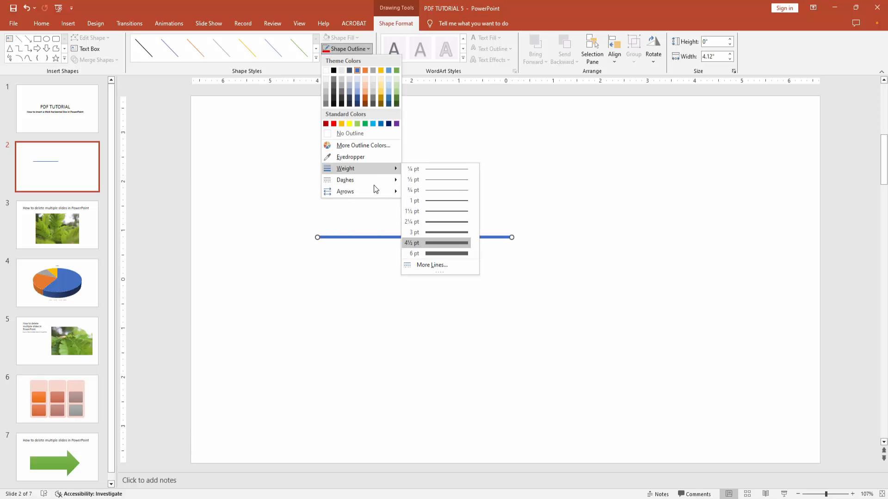
Raise the line width to 10.5 pt in the Format Shape pane
click(432, 265)
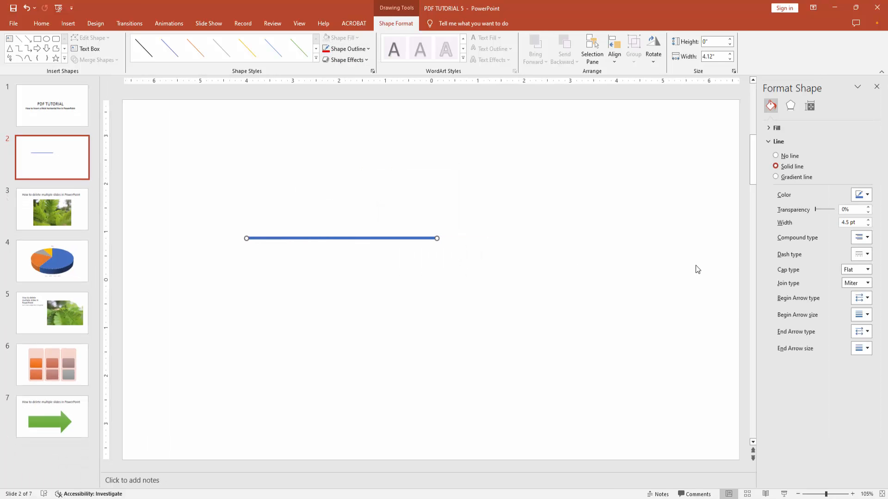
click(870, 220)
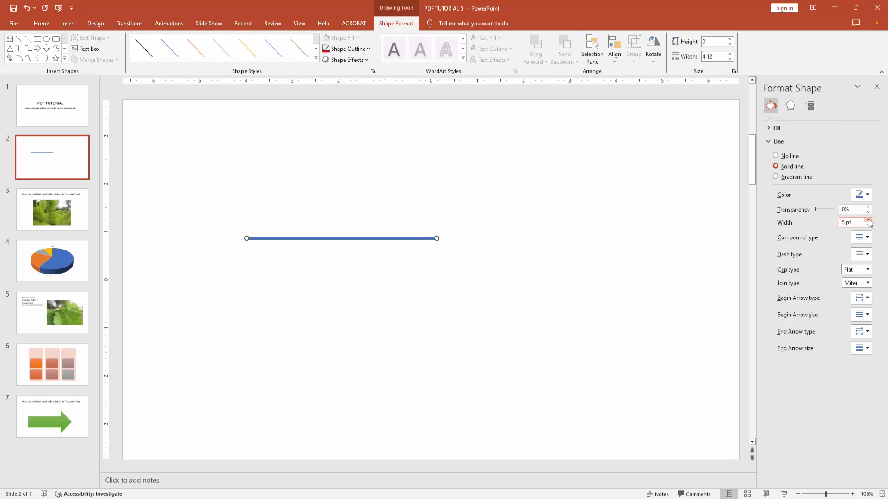
click(868, 220)
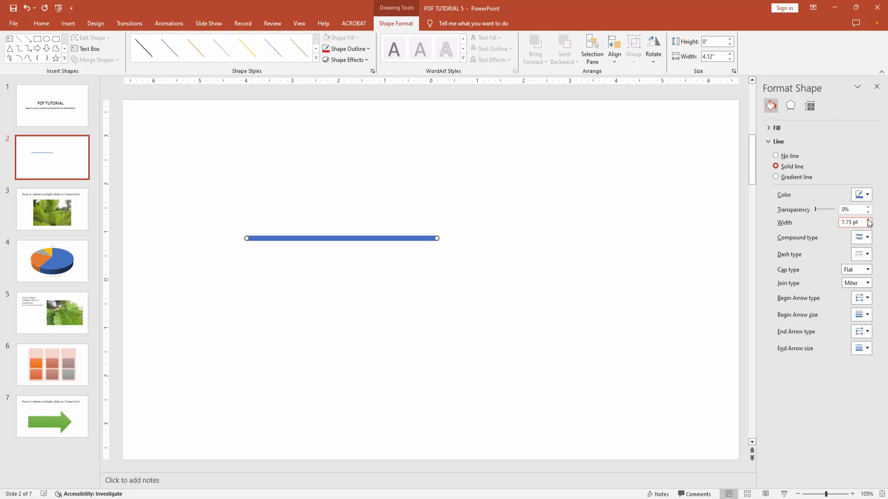
click(869, 219)
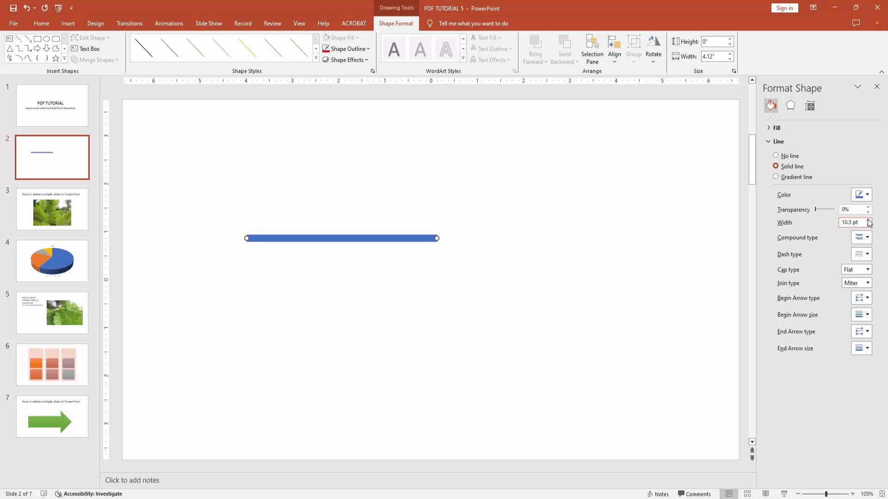